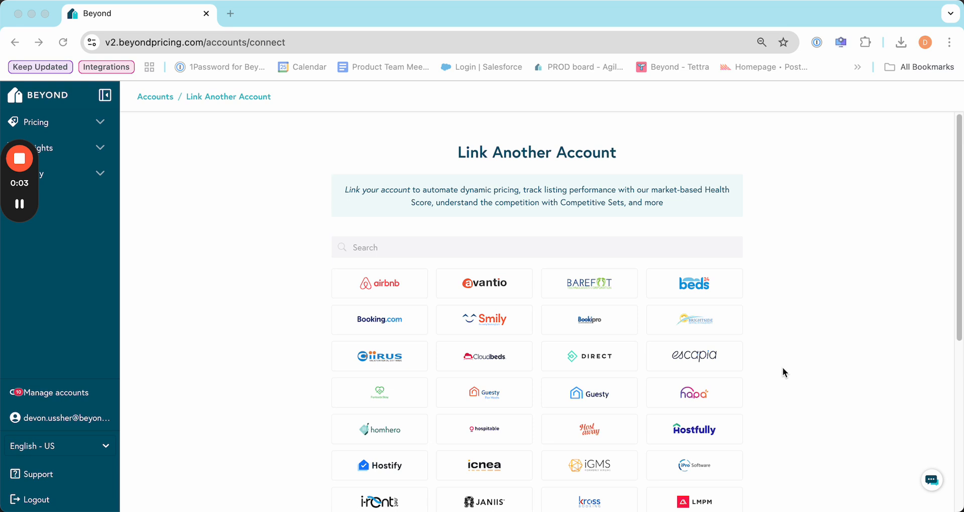
mouse_move(318, 362)
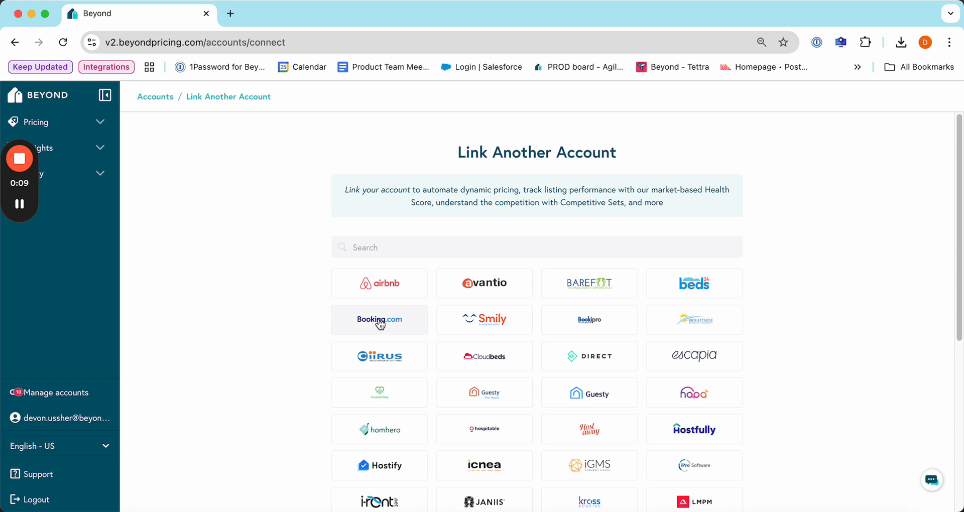
Step: Choose Booking.com as the account to link, bringing up its Set Provider step
click(380, 320)
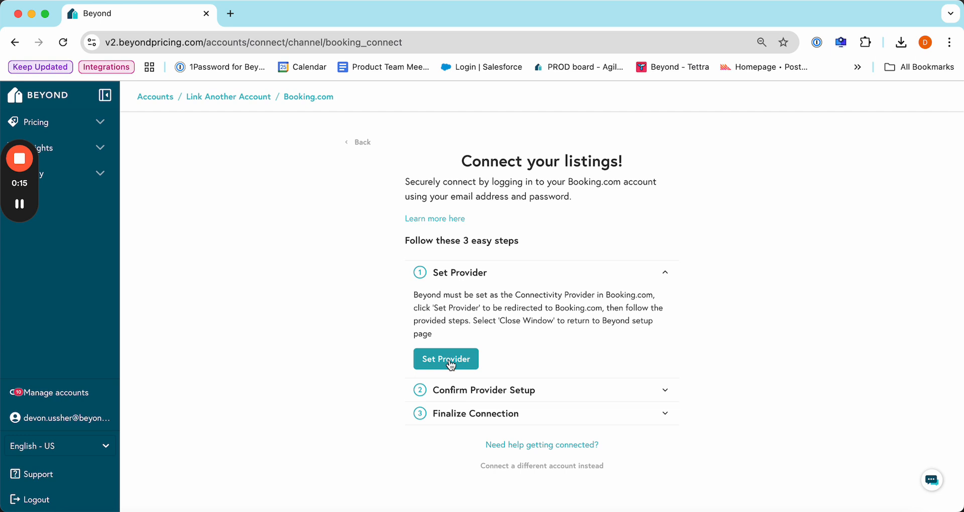
Step: Start Set Provider and sign in to Booking.com with the saved 'clai' login and password
click(445, 358)
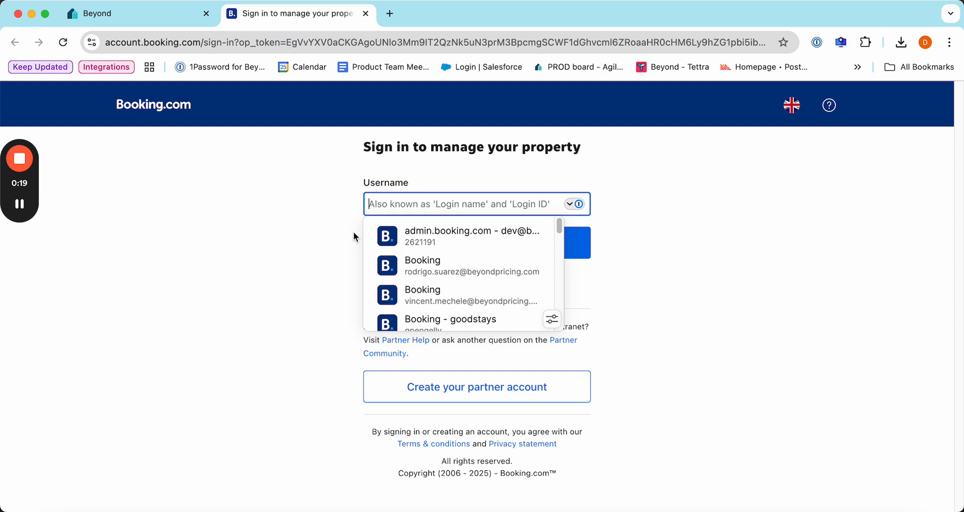
text(clai)
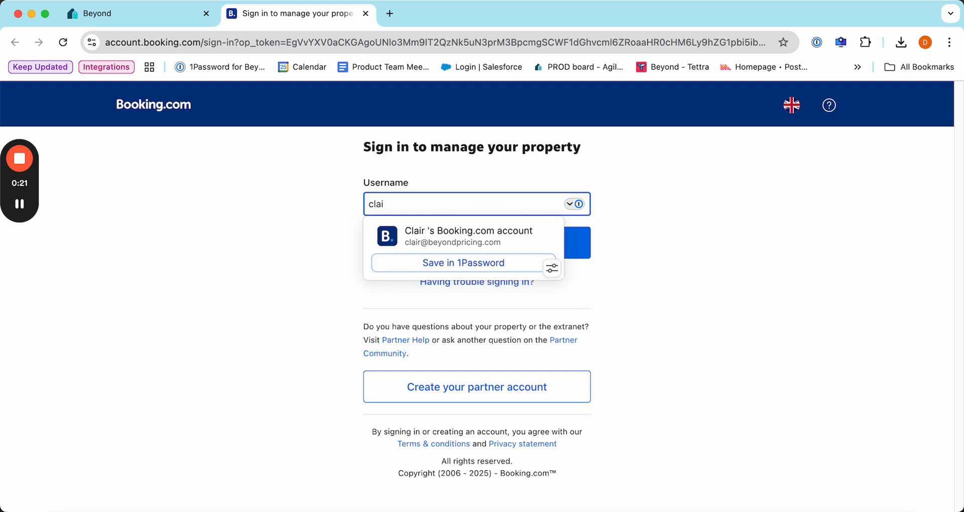
click(476, 242)
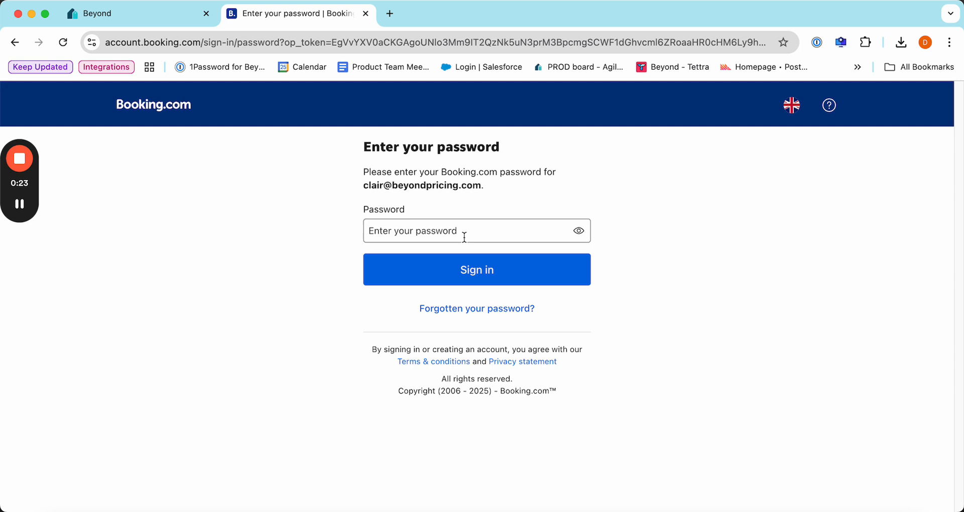
click(476, 269)
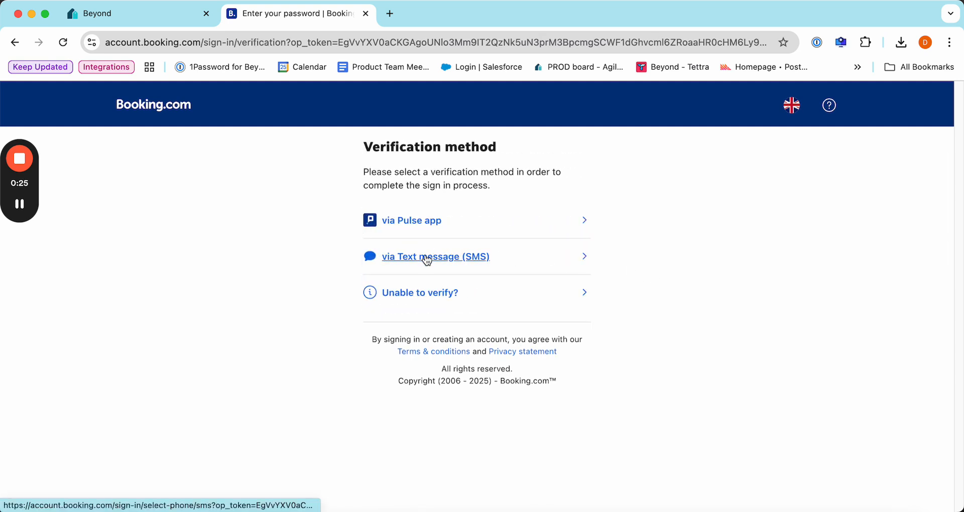
click(435, 256)
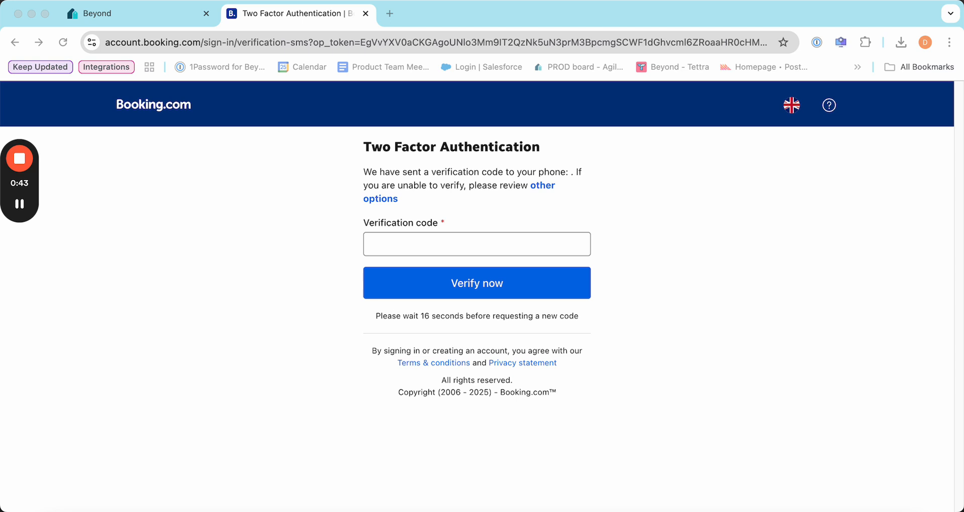
click(476, 243)
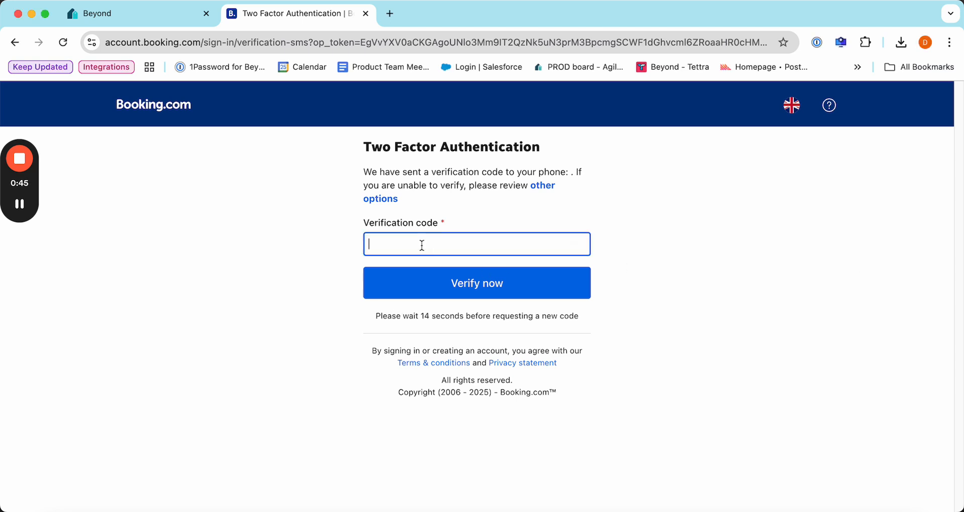
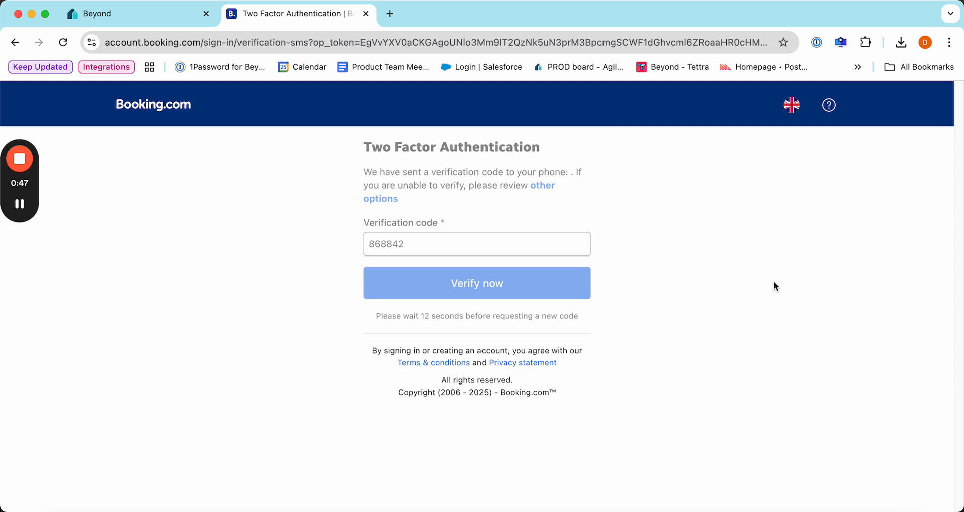
click(476, 283)
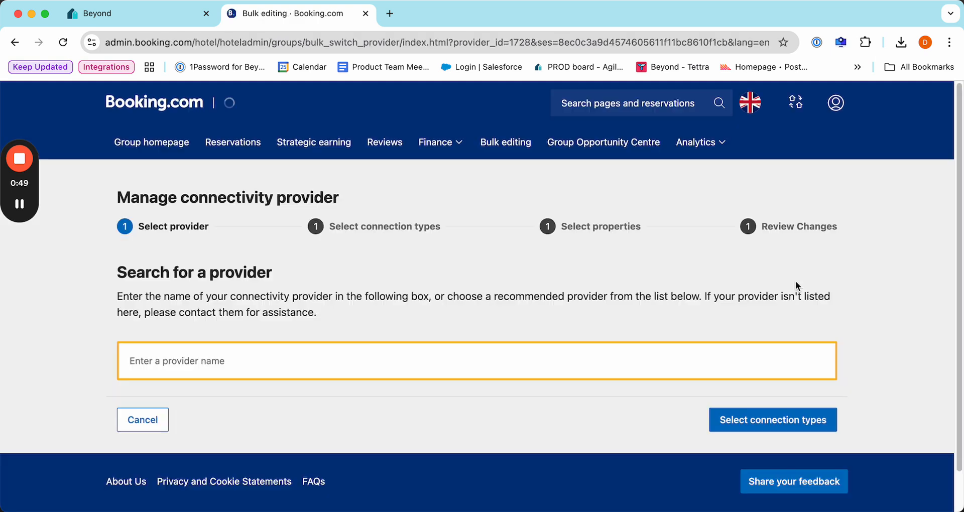
Step: Step through connection types and properties to the Review Changes page for Charming Country Home
click(773, 420)
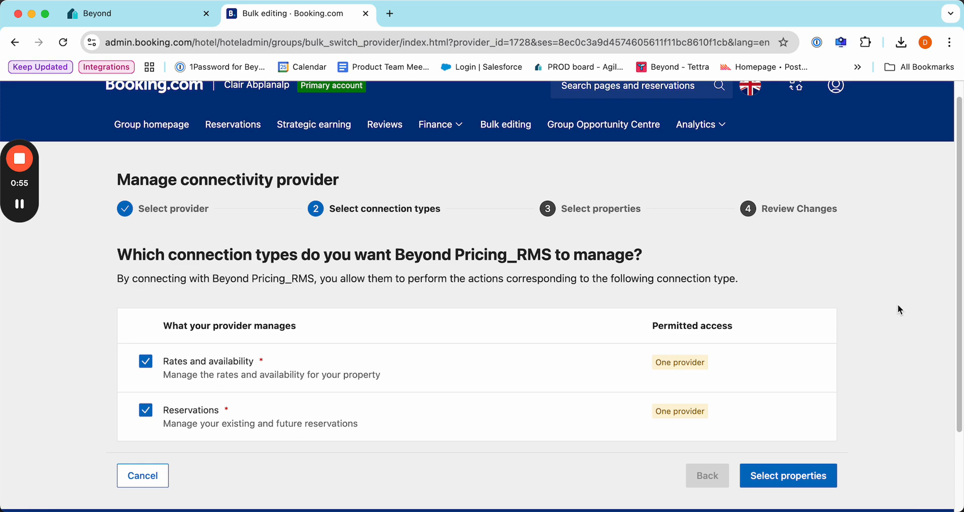
scroll(down, 3)
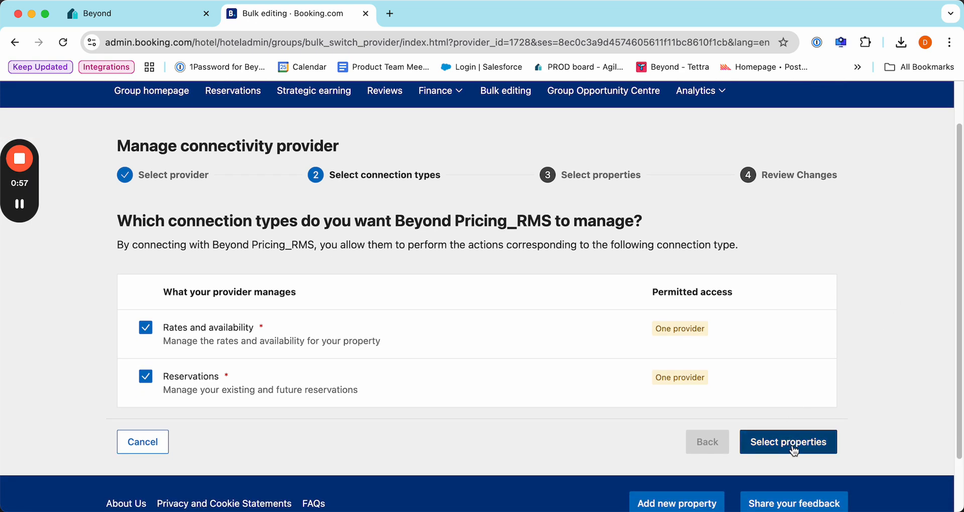
click(788, 442)
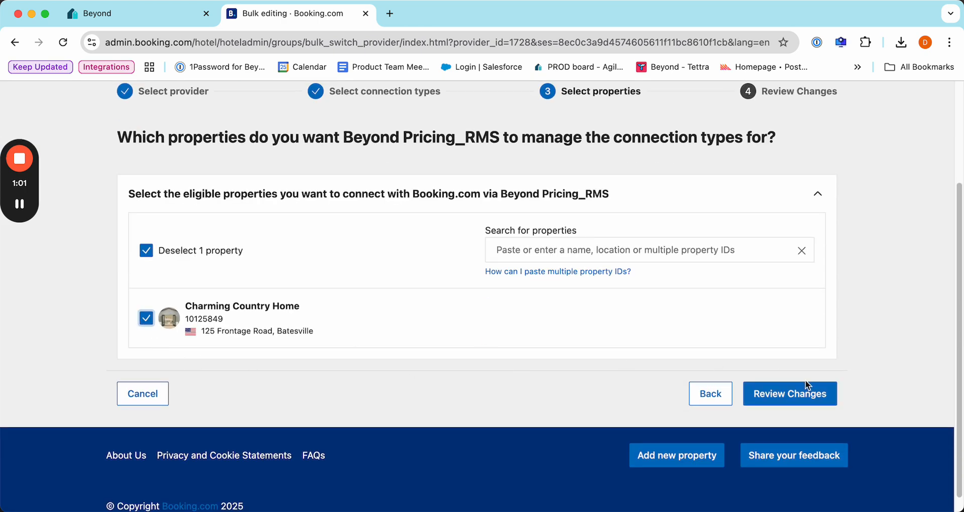
click(790, 394)
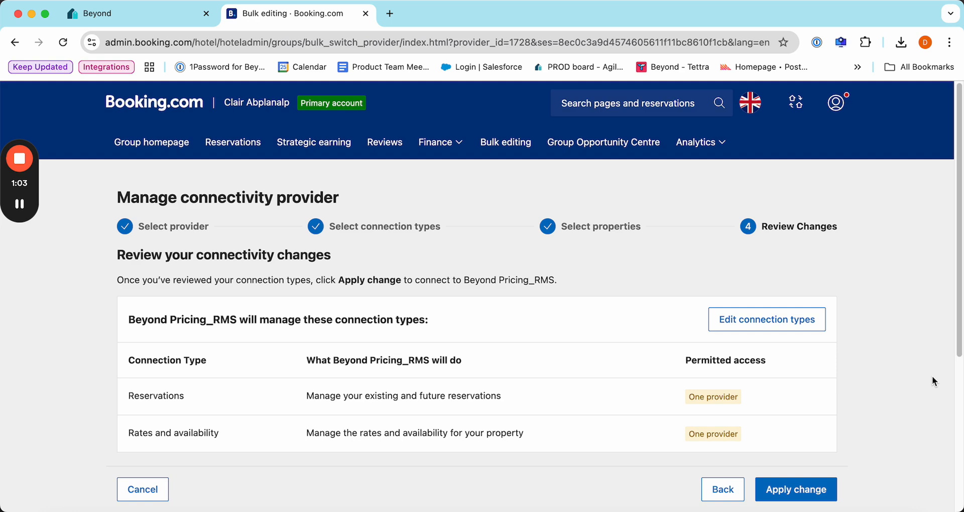
Step: Apply Beyond Pricing_RMS as provider for rates, availability and reservations
click(796, 489)
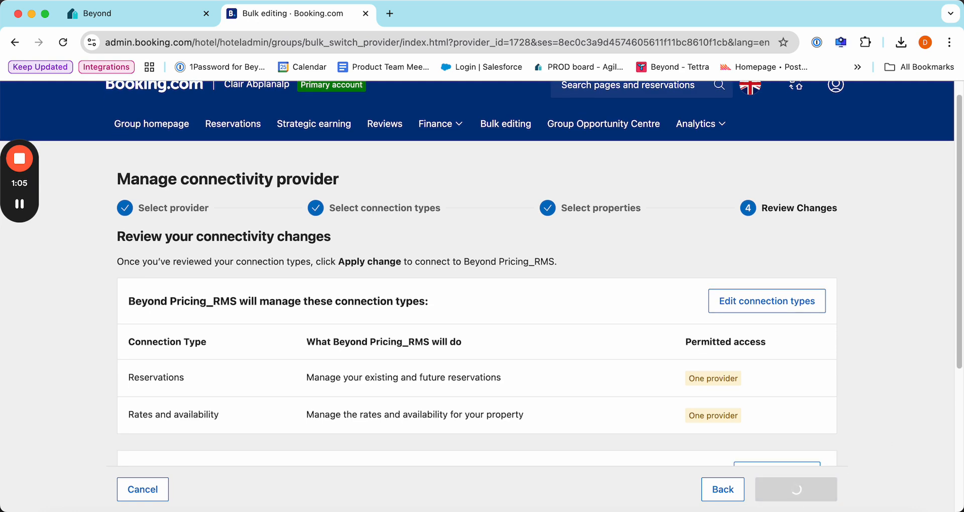
click(795, 489)
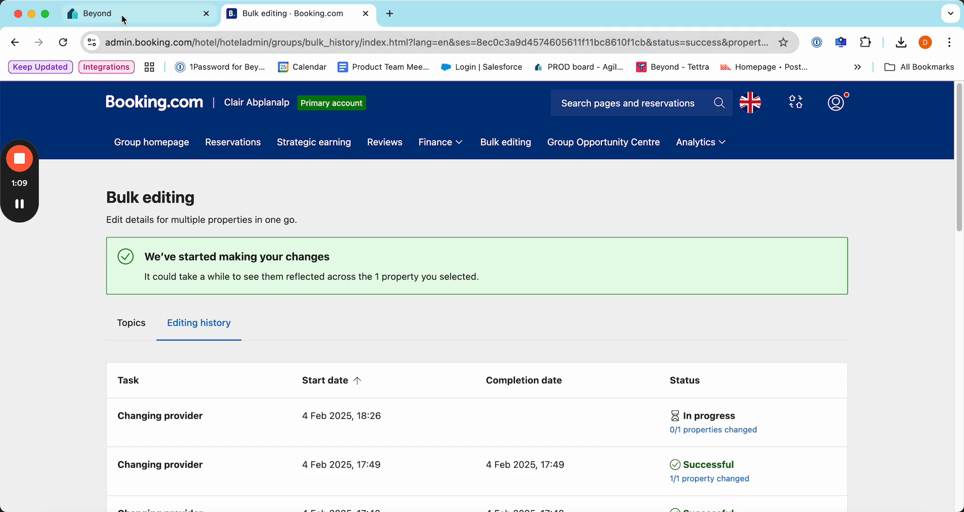
Step: Back in Beyond, confirm provider setup and launch the Booking.com account linking window
click(95, 13)
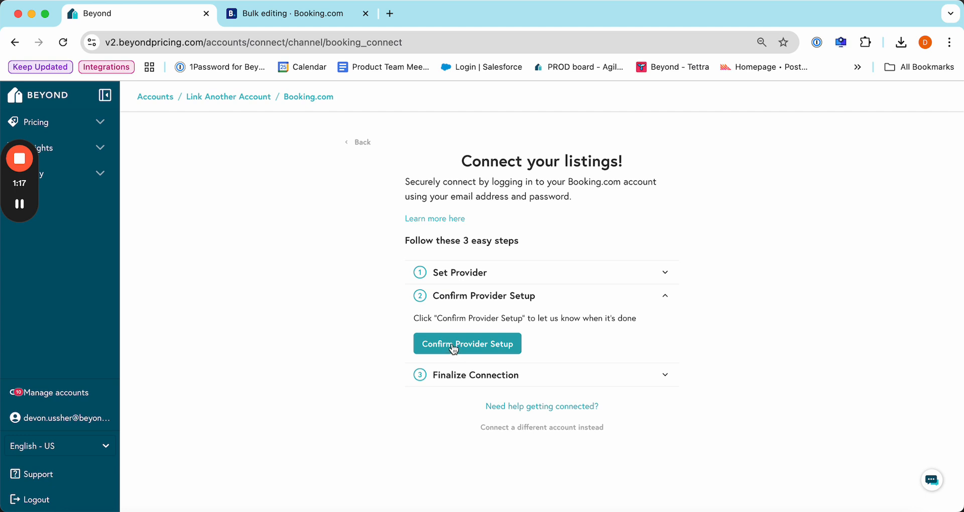
click(467, 344)
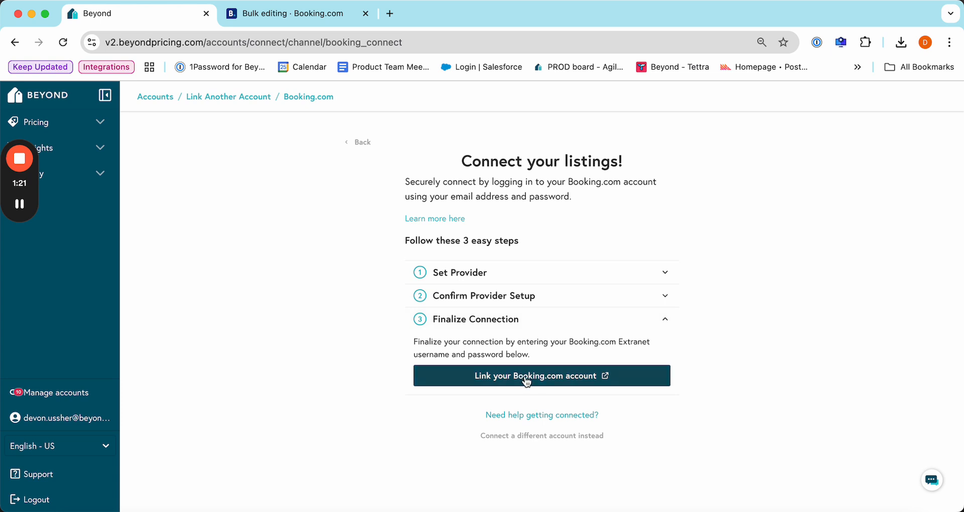
click(541, 376)
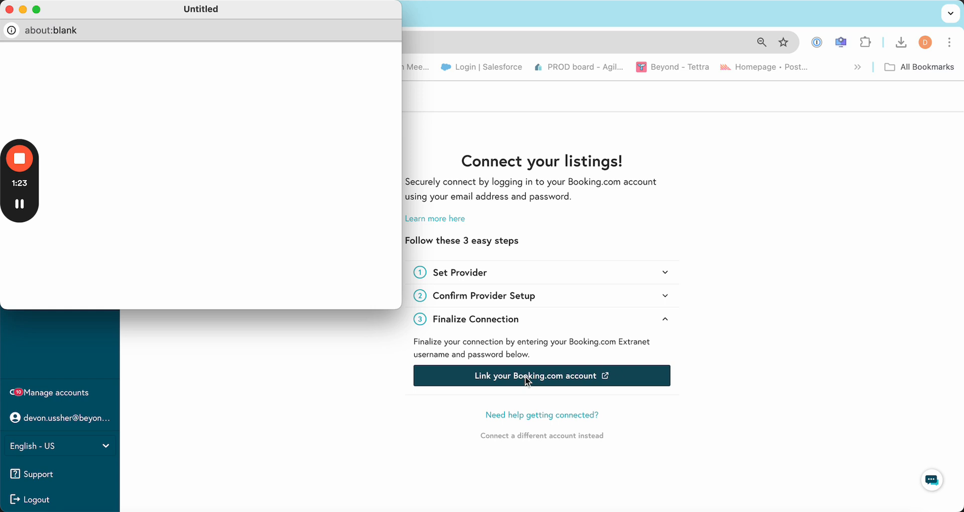
Step: Sign in to Booking.com in the linking window with the saved 'cl' login and password
click(542, 375)
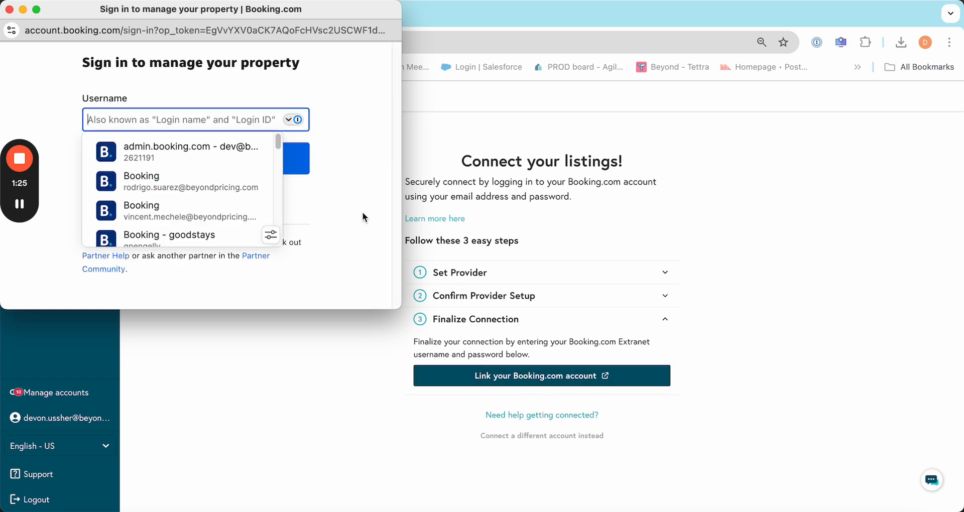
text(cl)
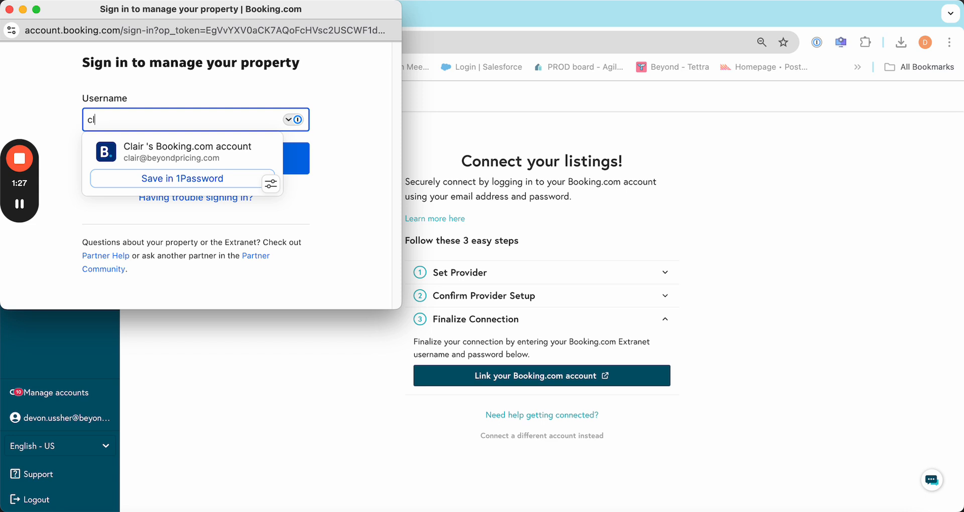
click(194, 158)
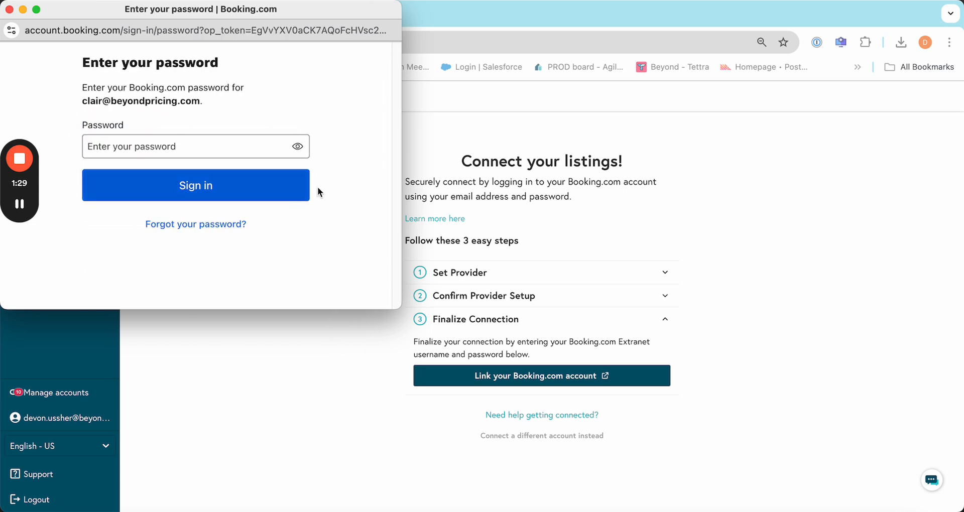
click(195, 185)
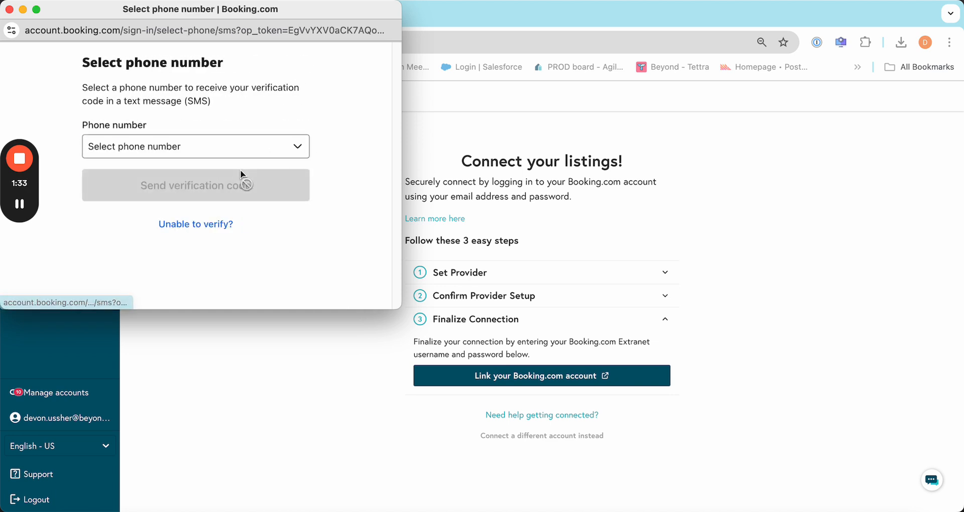
click(195, 147)
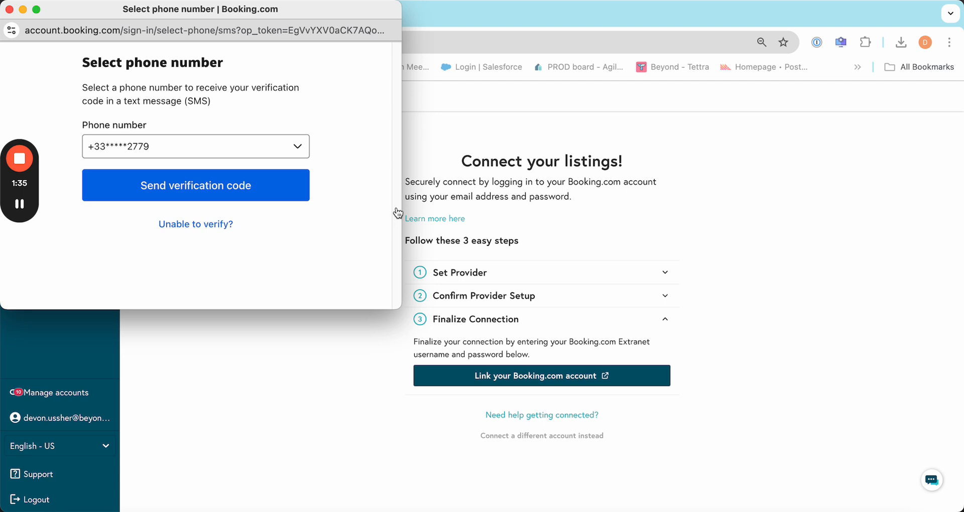
click(195, 185)
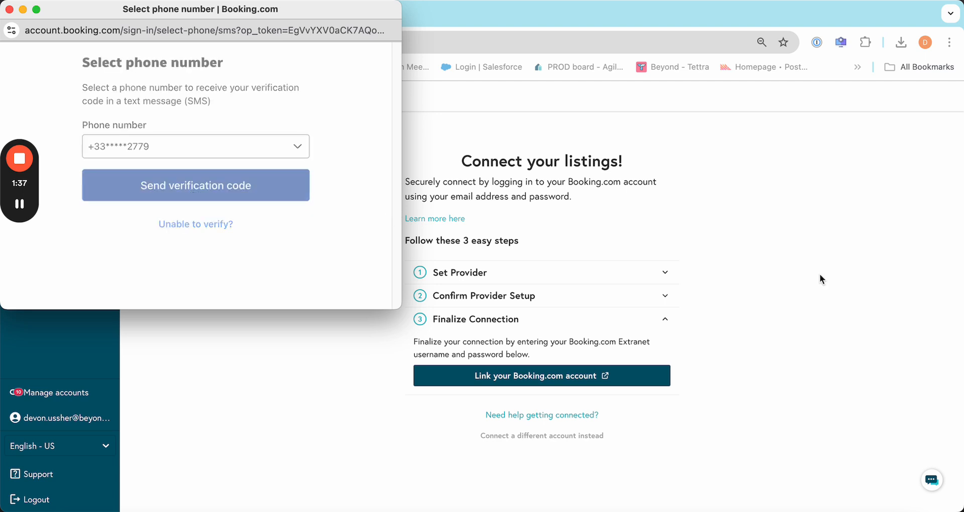
click(196, 185)
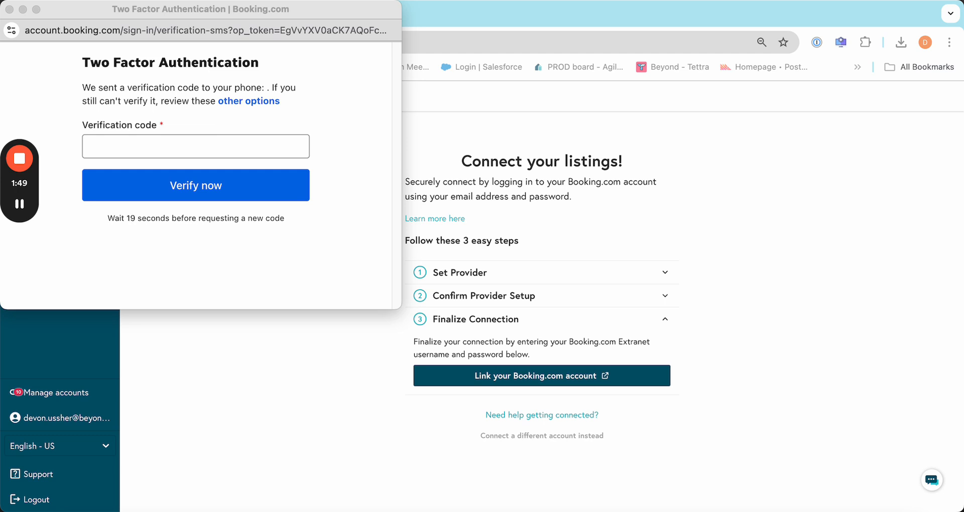
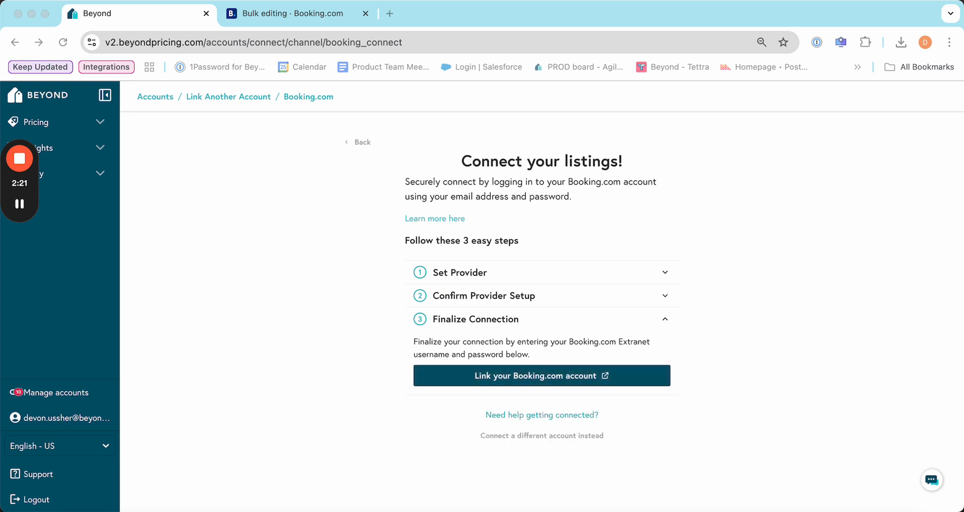
click(541, 376)
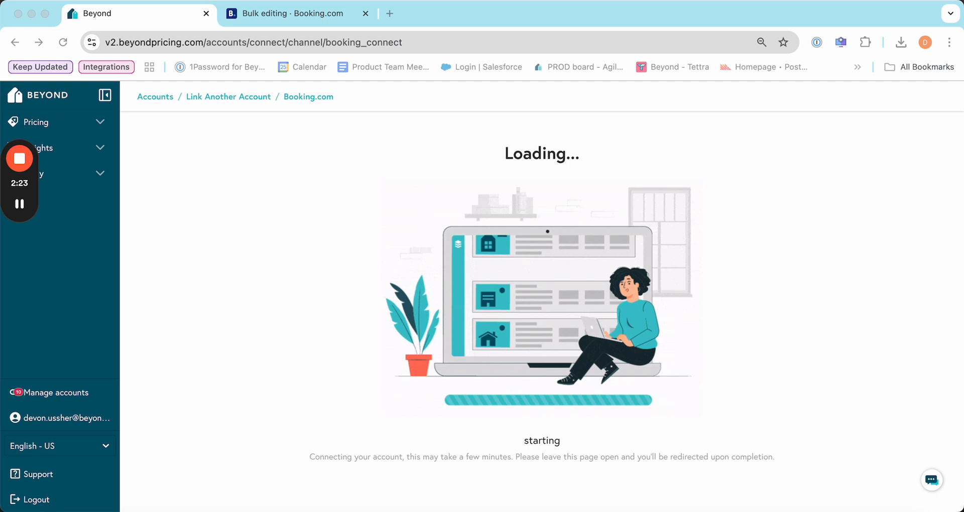